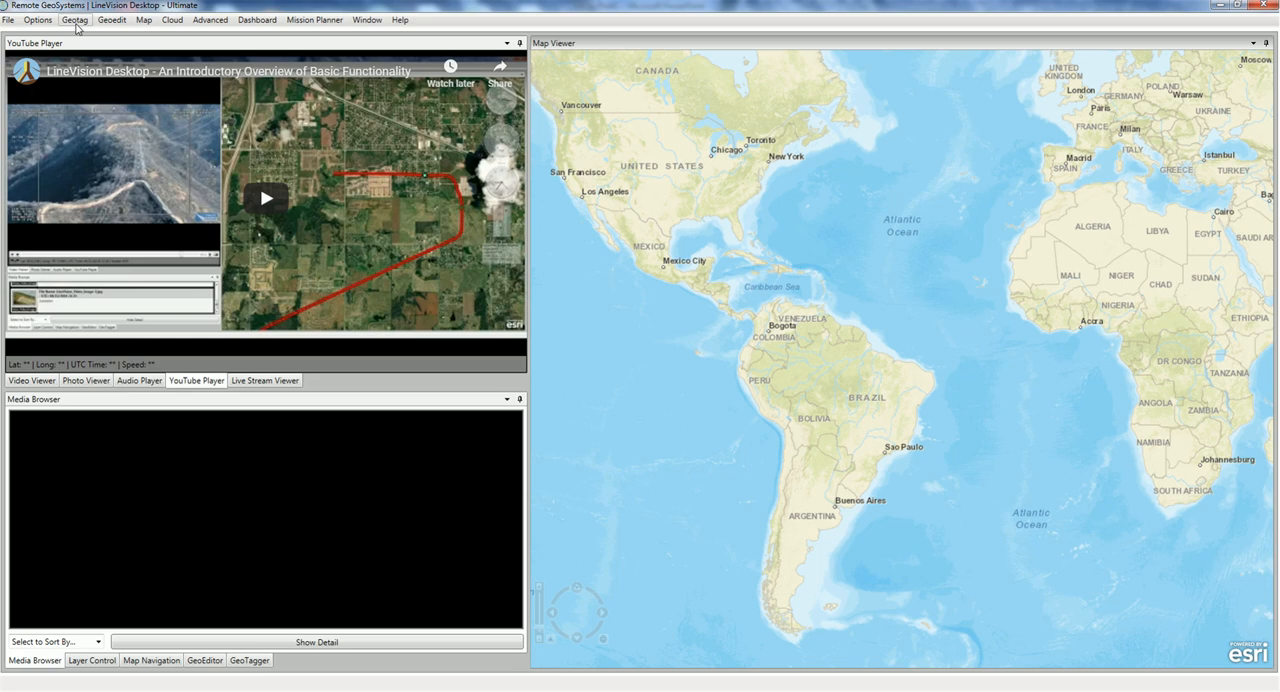
Launch Enhance DJI Drone Metadata for Pix4D from the Geotag photo geotagging menu.
{"action": "left_click", "coordinate": [74, 20]}
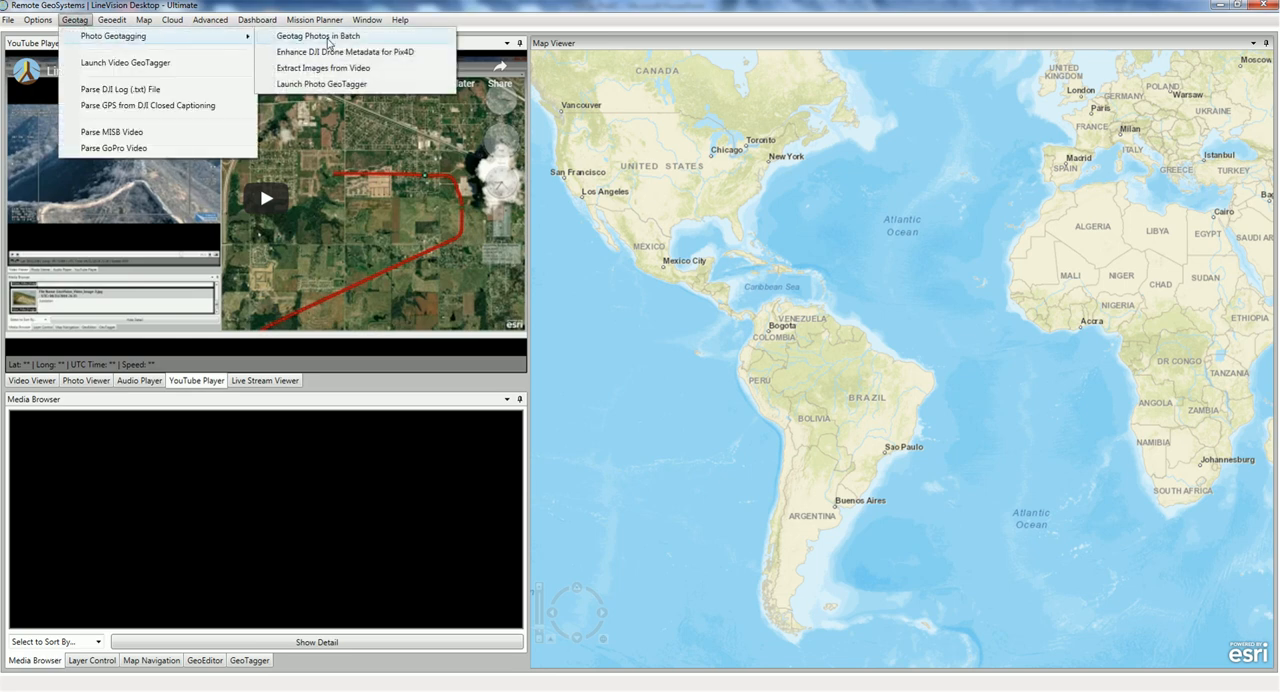
{"action": "mouse_move", "coordinate": [344, 52]}
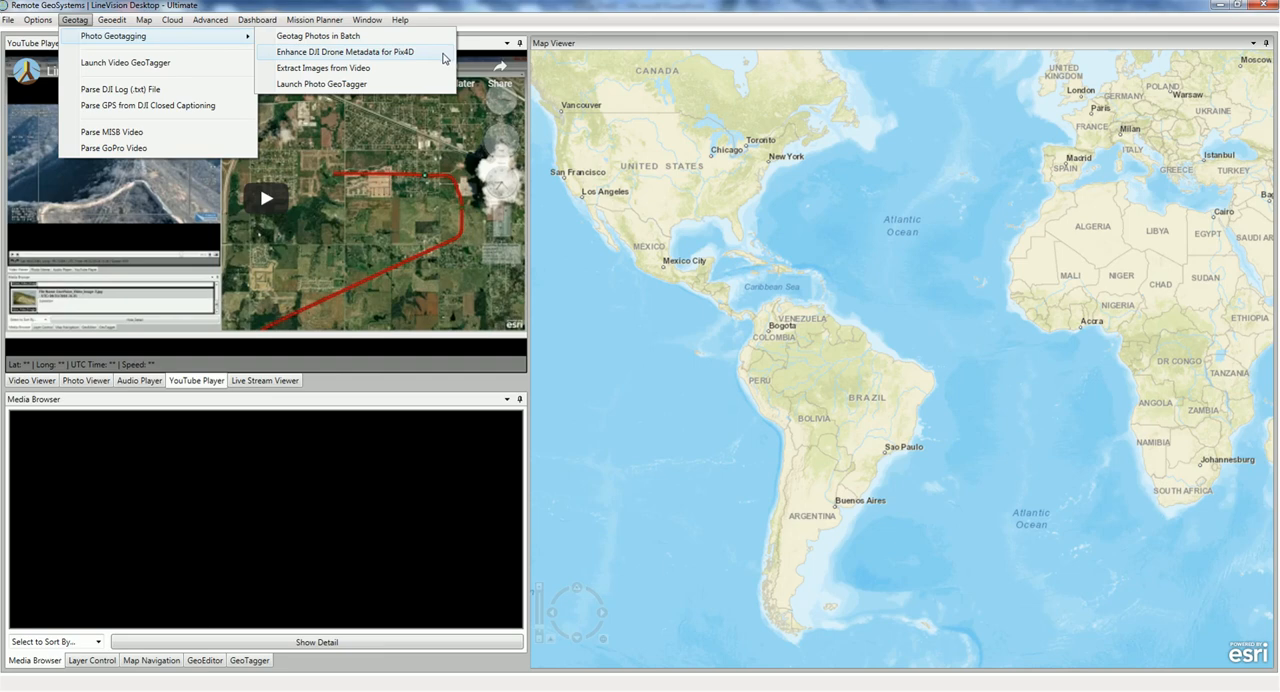
{"action": "left_click", "coordinate": [344, 52]}
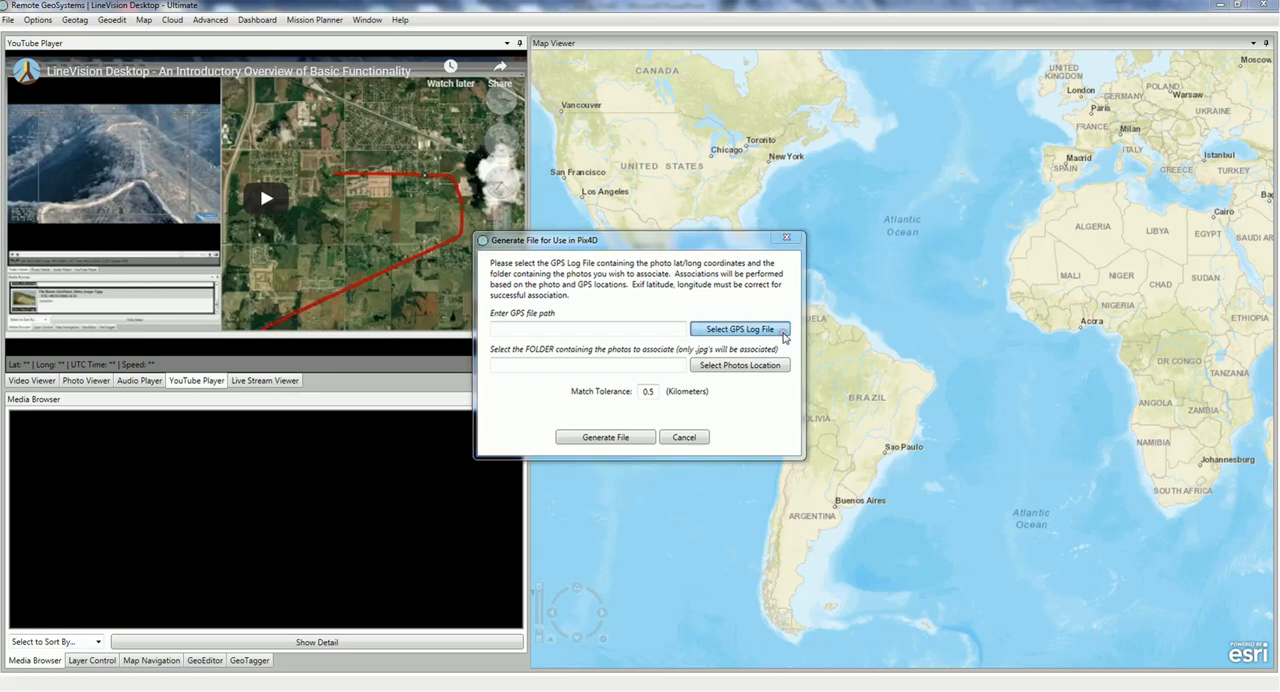
Choose the DJIFlightRecord file in UAV DRONE Demo > DJI-to-Pix4D Optimizer as the GPS log.
{"action": "left_click", "coordinate": [740, 328]}
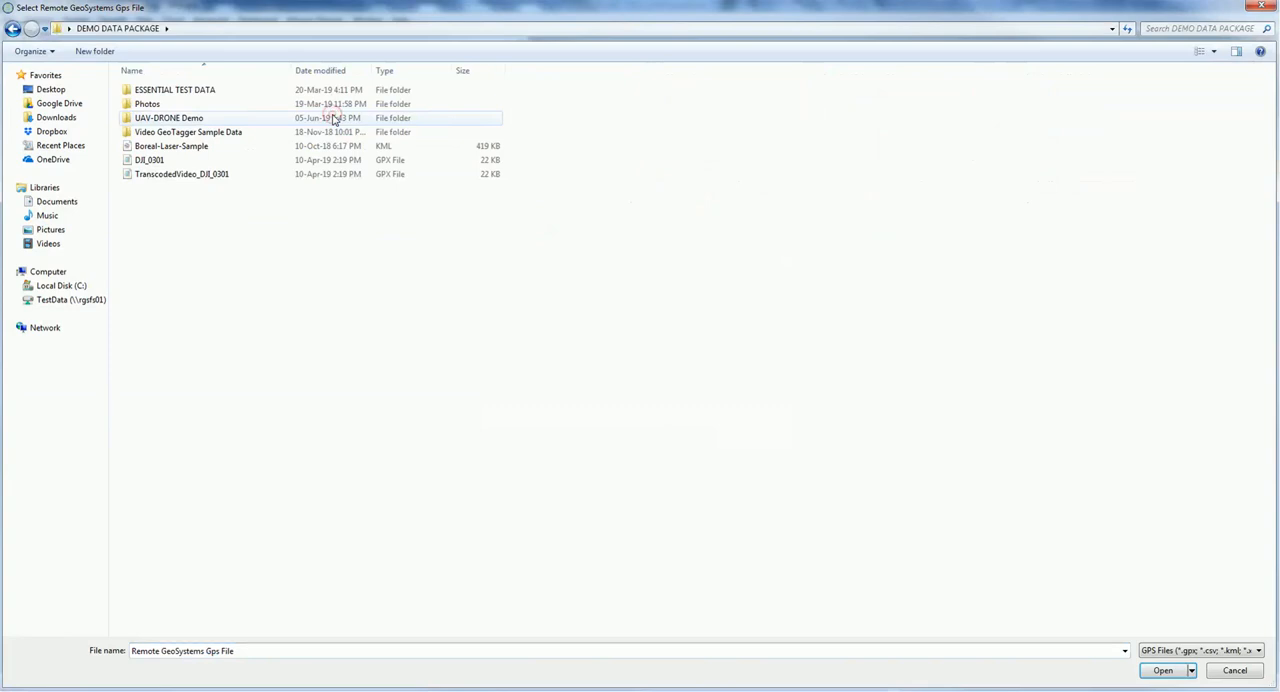
{"action": "double_click", "coordinate": [168, 118]}
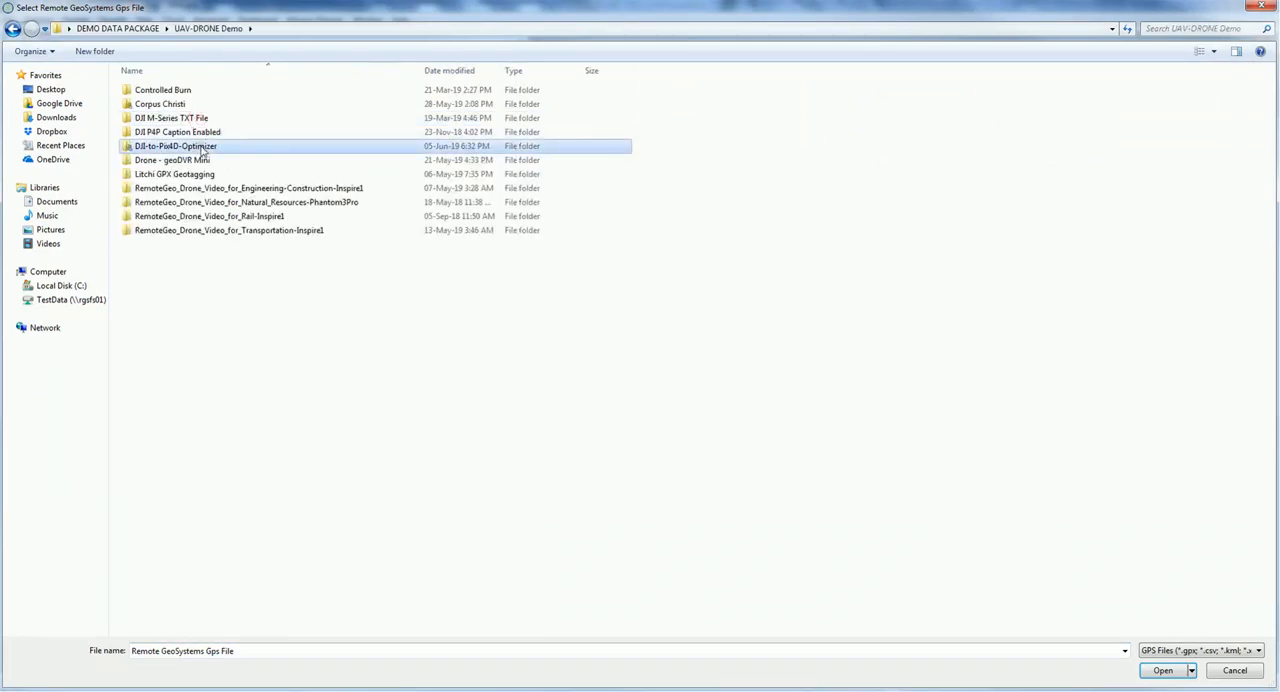
{"action": "double_click", "coordinate": [176, 146]}
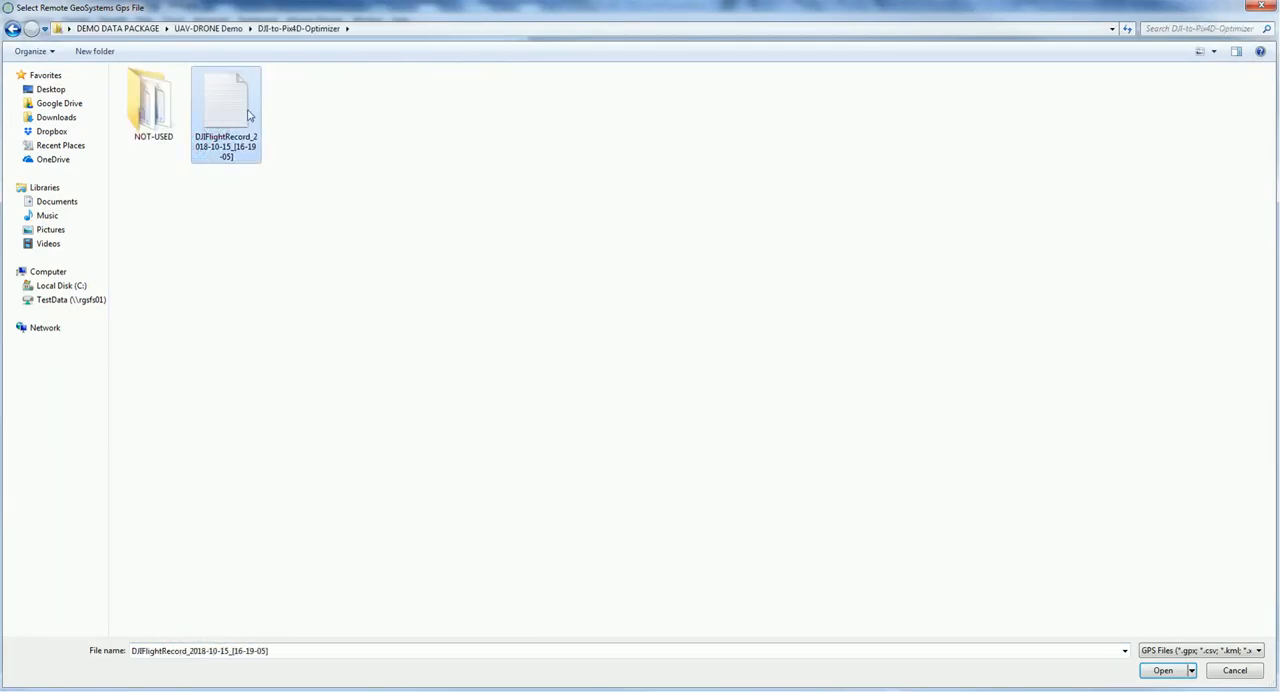
{"action": "mouse_move", "coordinate": [1194, 604]}
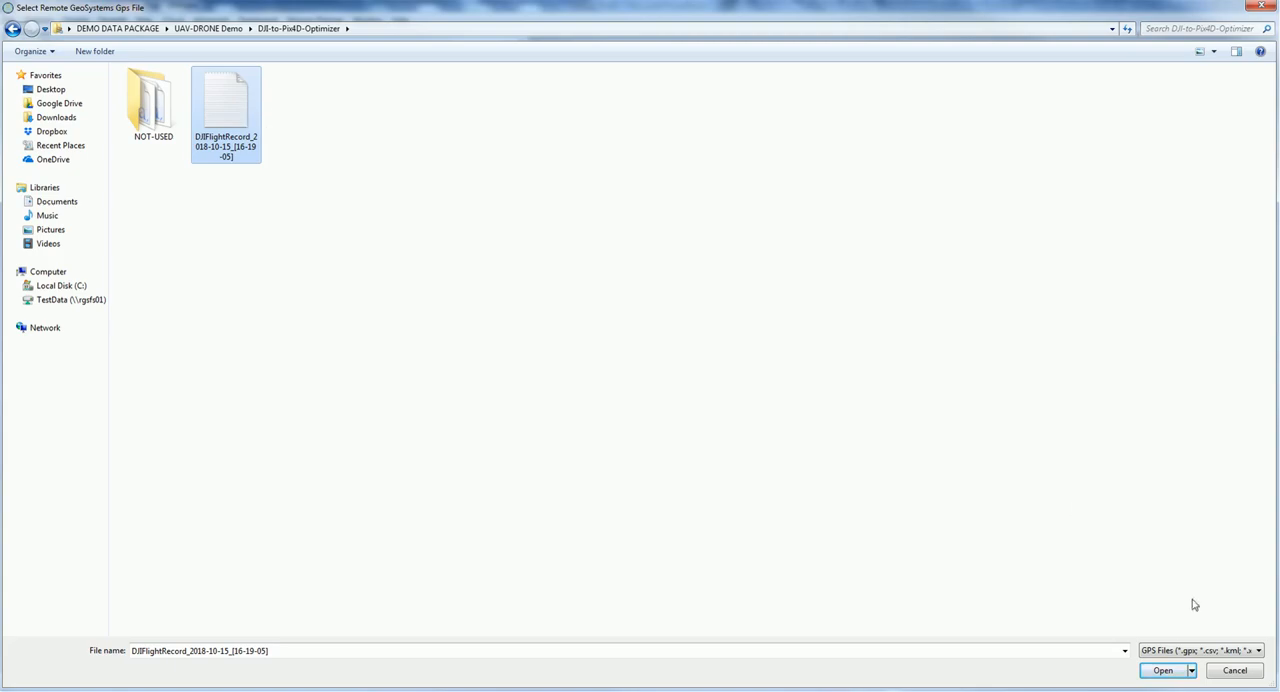
{"action": "left_click", "coordinate": [1162, 670]}
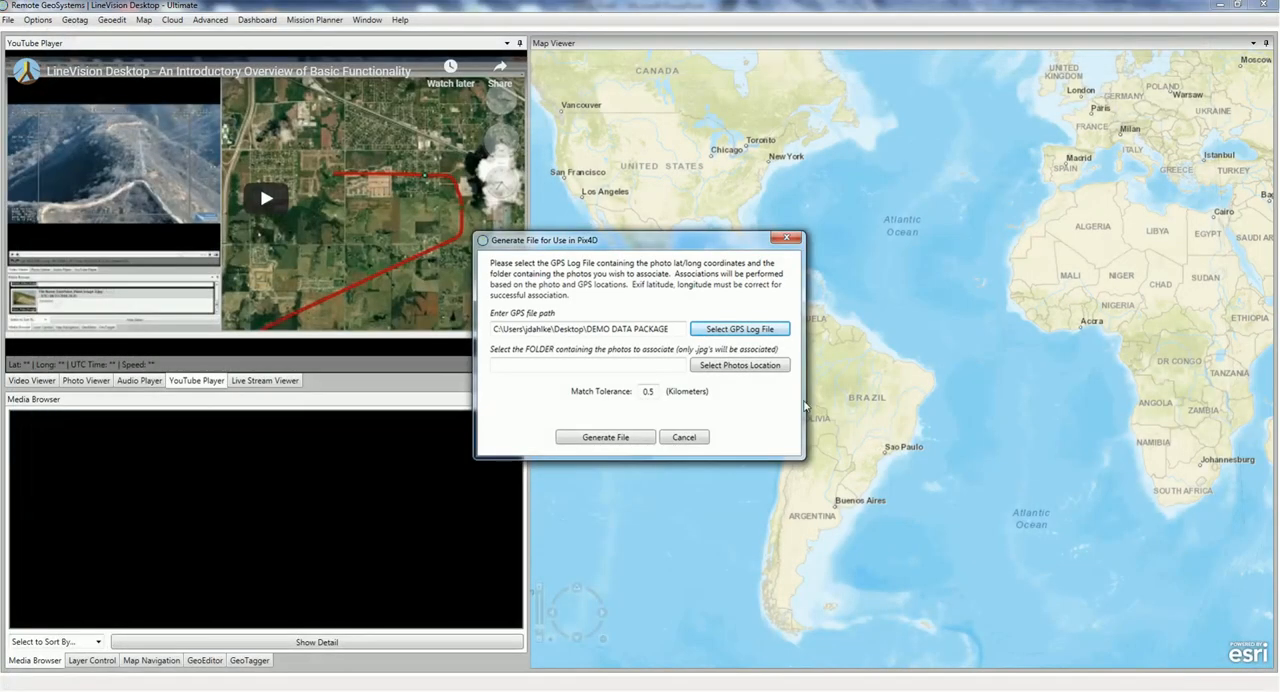
{"action": "mouse_move", "coordinate": [786, 402]}
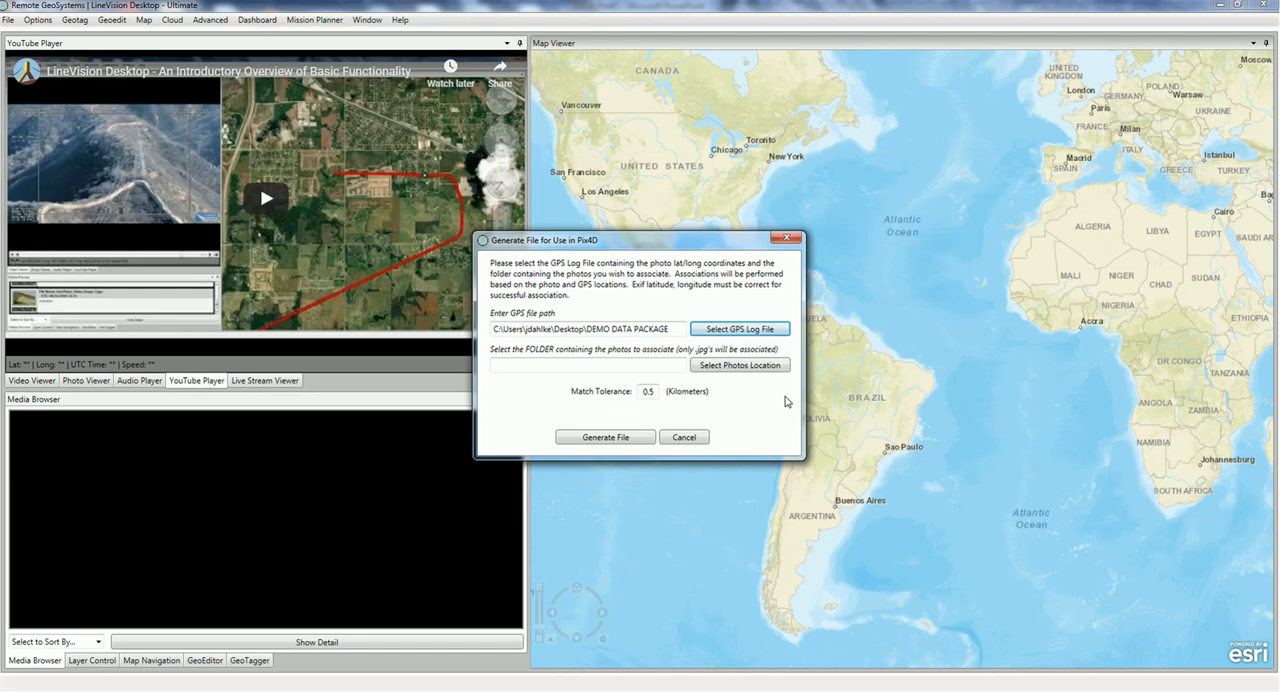
{"action": "mouse_move", "coordinate": [740, 364]}
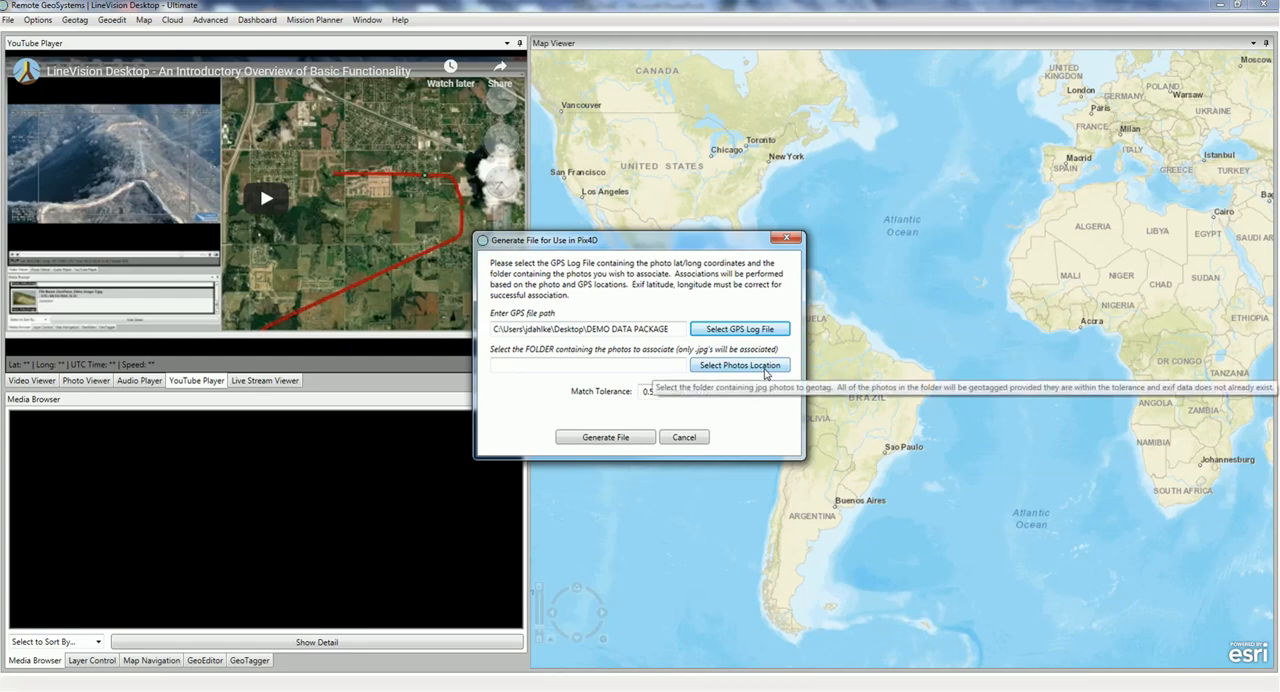
Choose the DJI-to-Pix4D Optimizer folder as the photos location.
{"action": "left_click", "coordinate": [740, 364]}
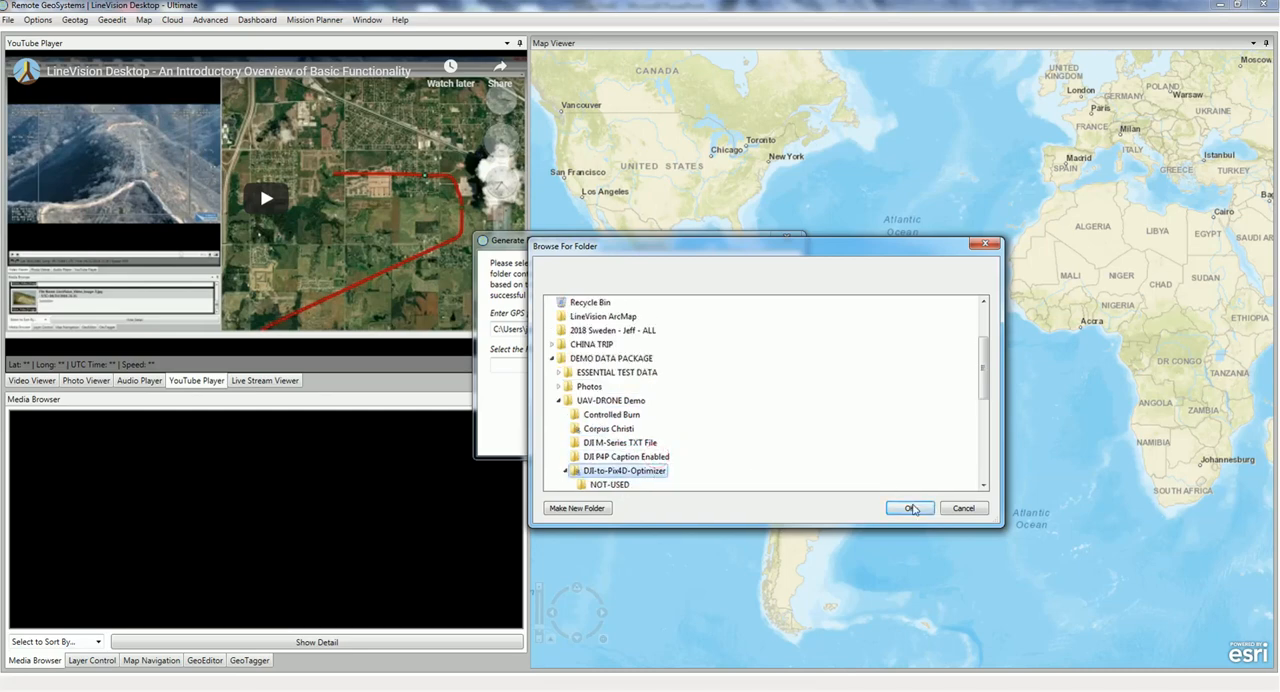
{"action": "left_click", "coordinate": [906, 508]}
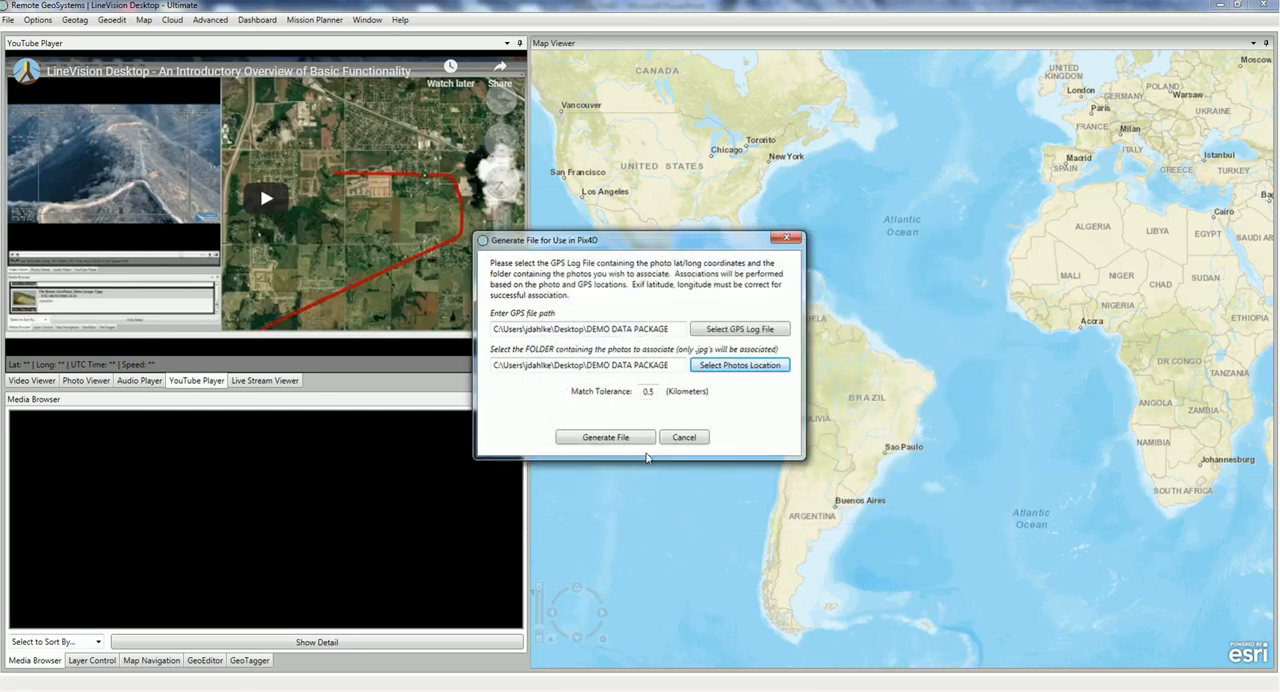
Generate the Pix4d_Inputs_Results.csv file and acknowledge the association completion message.
{"action": "left_click", "coordinate": [604, 436]}
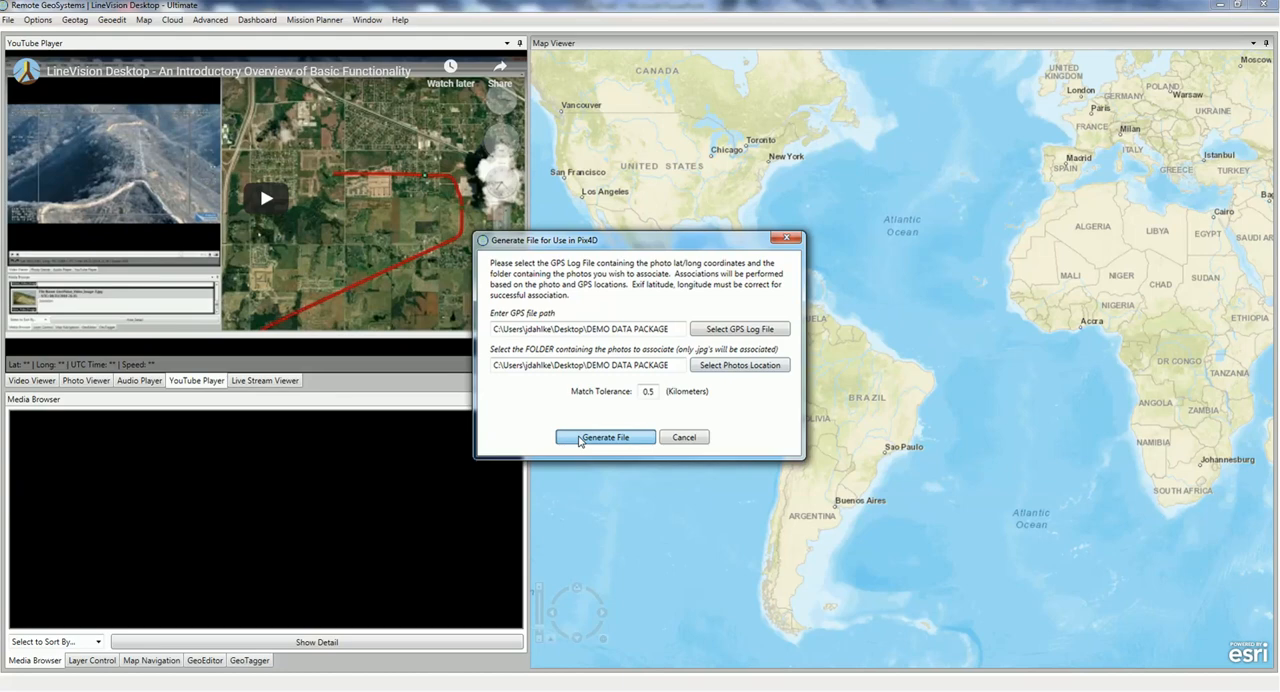
{"action": "left_click", "coordinate": [604, 436]}
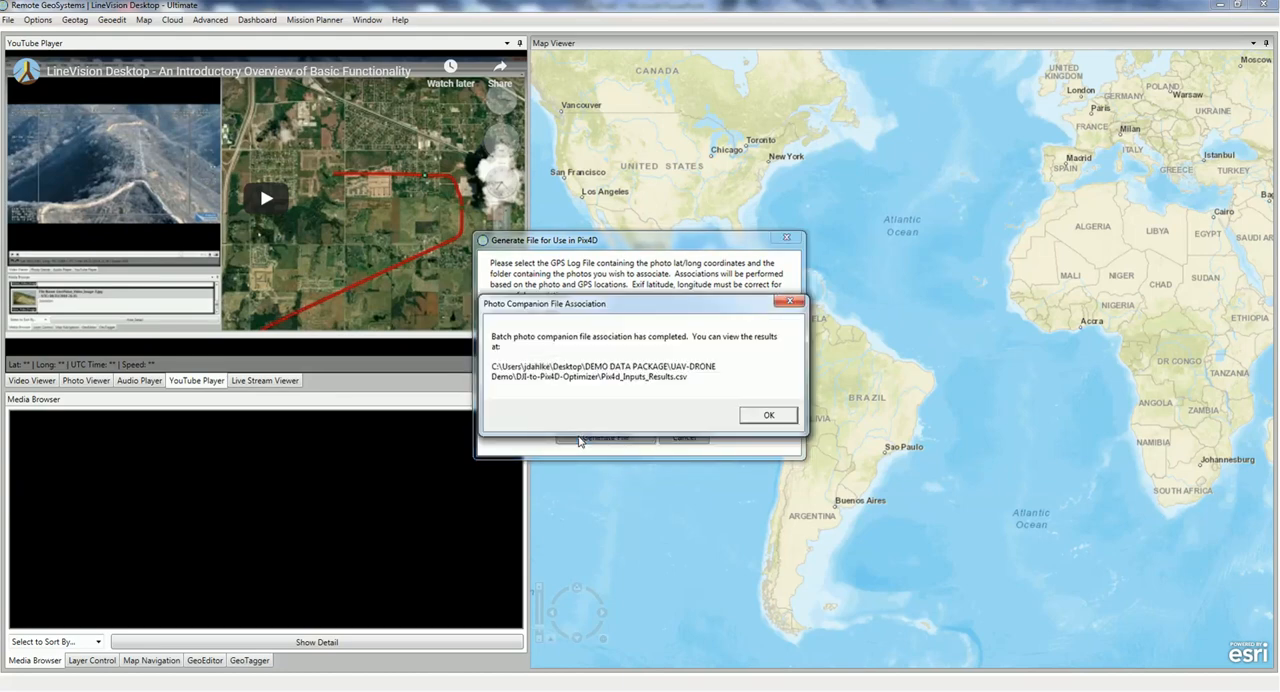
{"action": "left_click", "coordinate": [768, 416]}
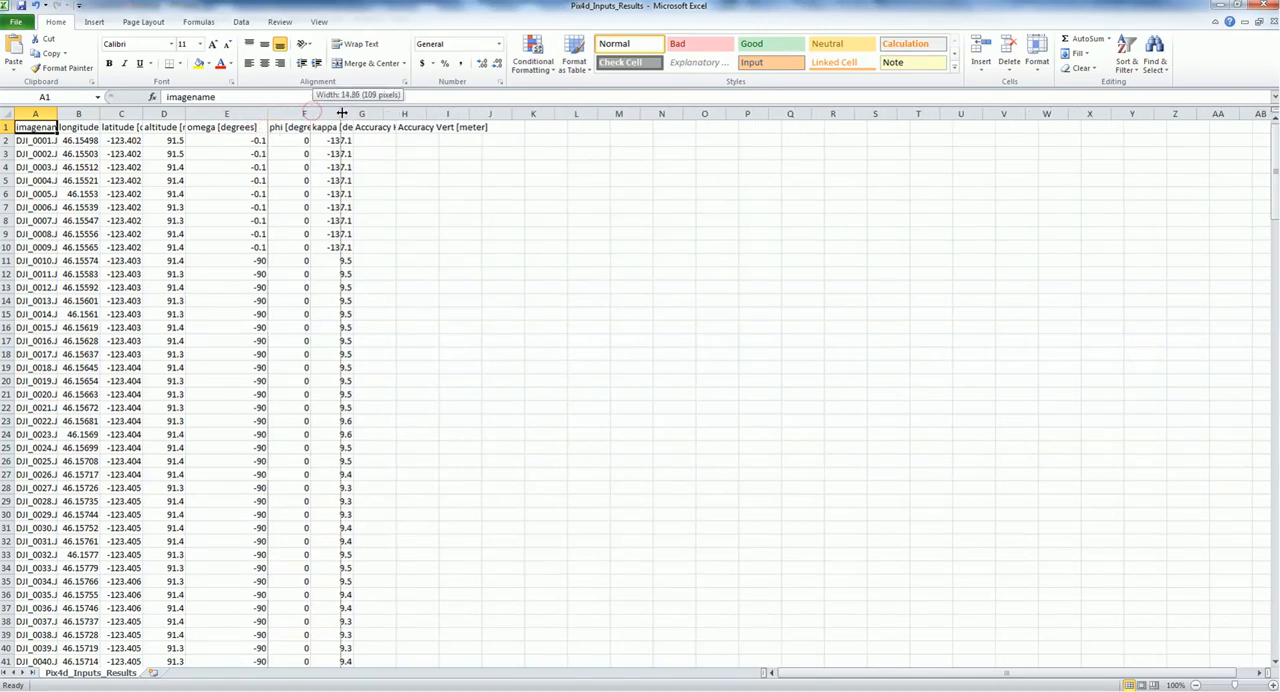
Widen the phi and kappa columns so their full headers show.
{"action": "left_click_drag", "start_coordinate": [340, 112], "coordinate": [380, 112]}
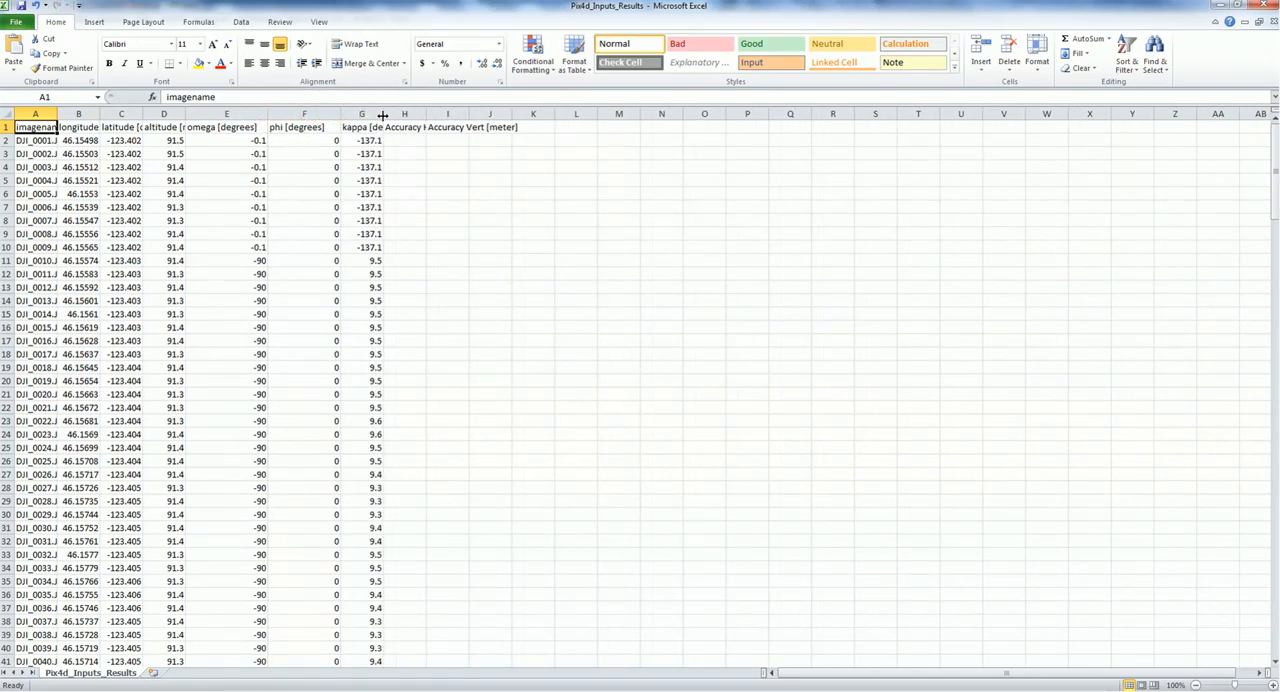
{"action": "left_click_drag", "start_coordinate": [392, 112], "coordinate": [360, 112]}
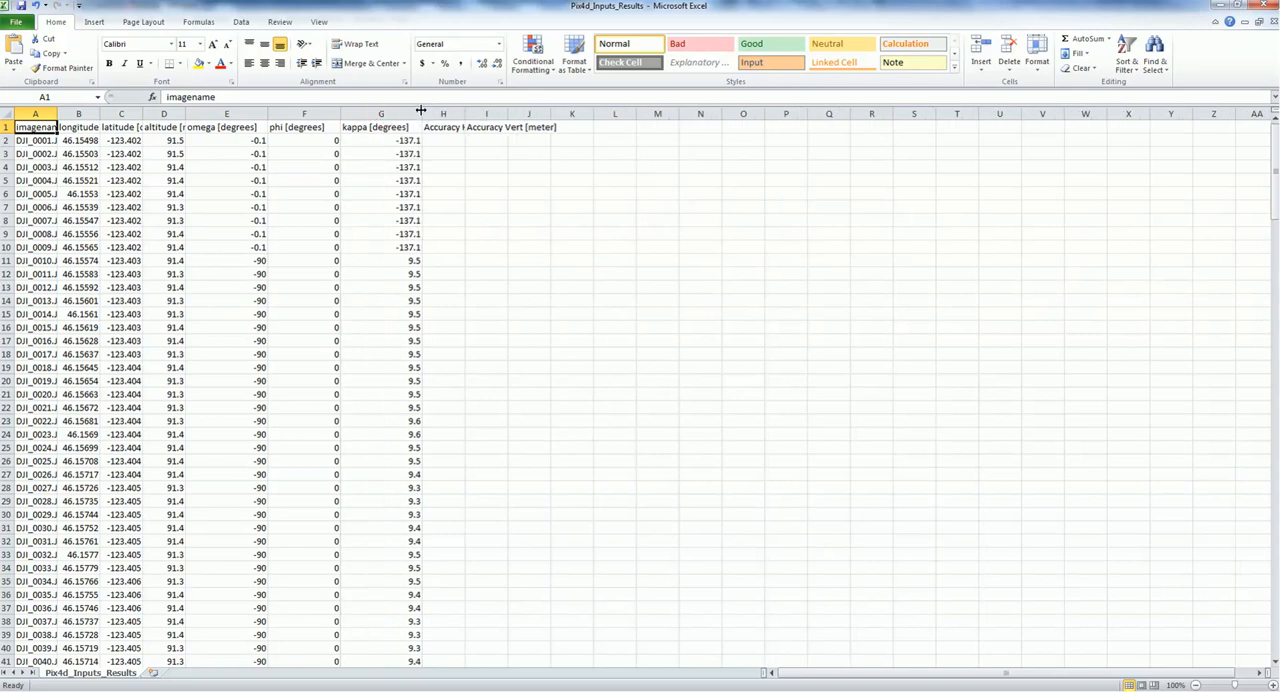